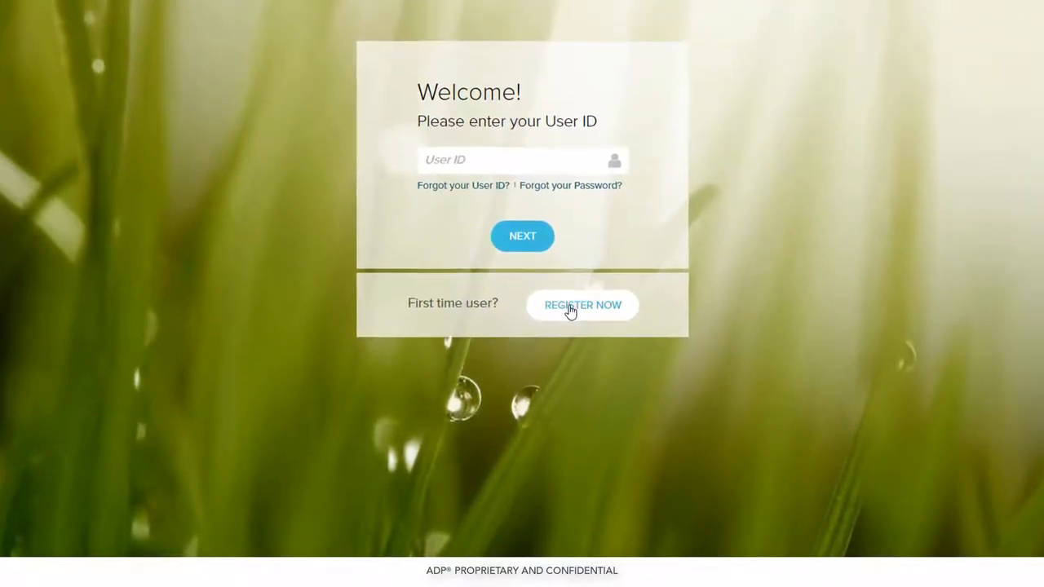
- Start first-time registration, briefly switch to contractor (1099), then return to the employee form
left_click(581, 305)
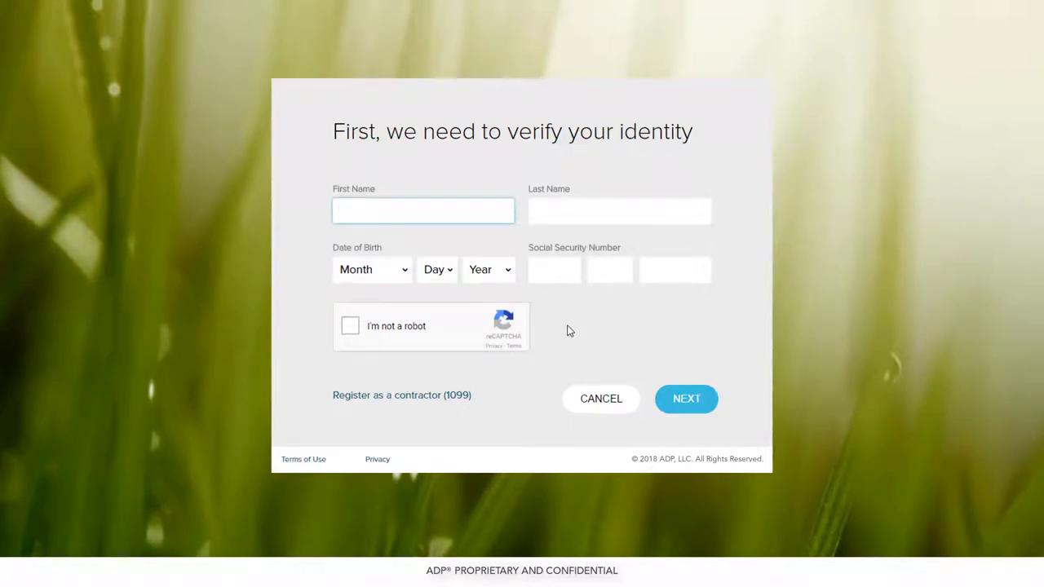
mouse_move(401, 398)
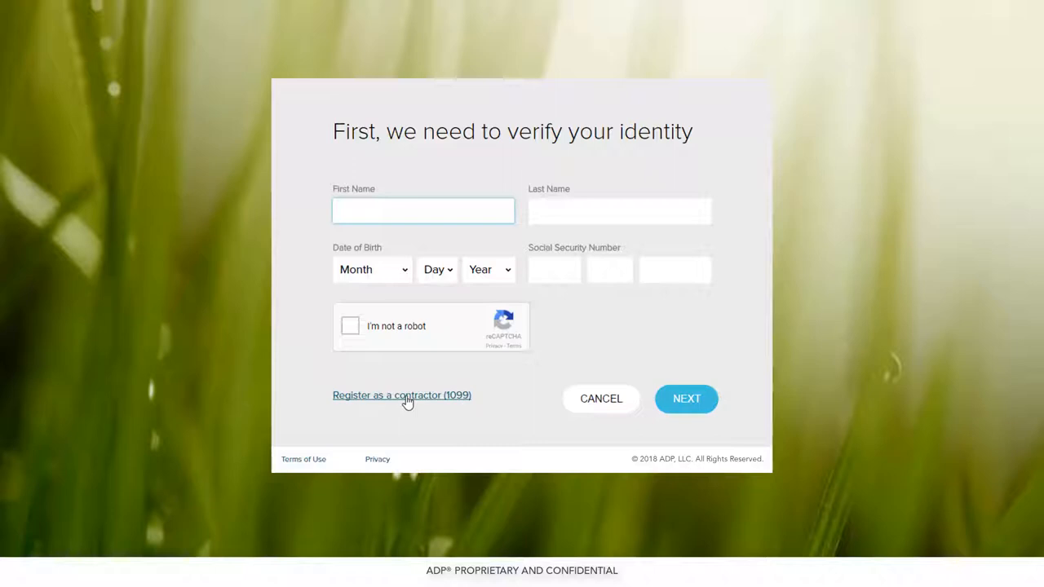
left_click(402, 396)
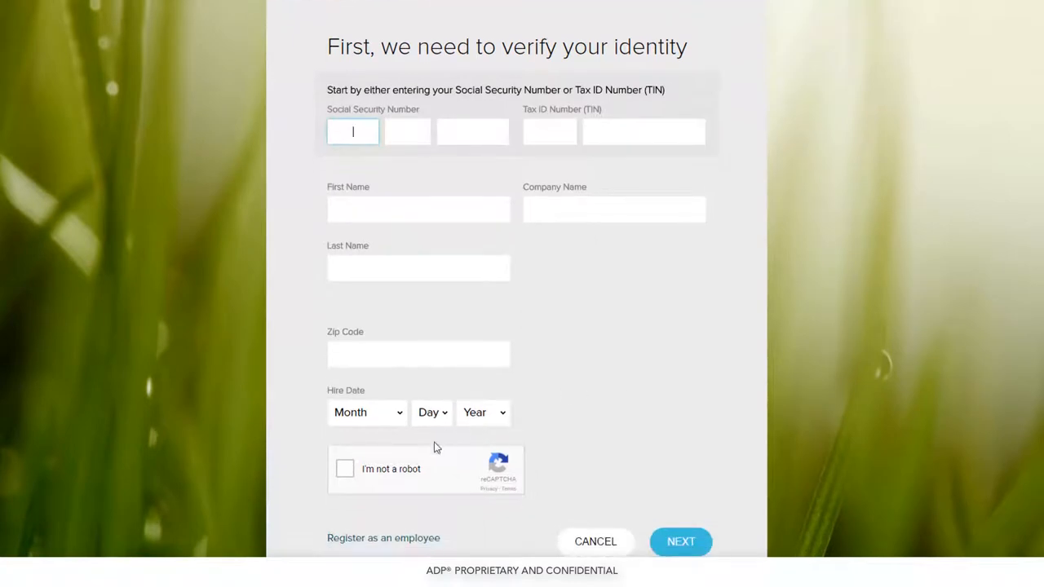
left_click(384, 539)
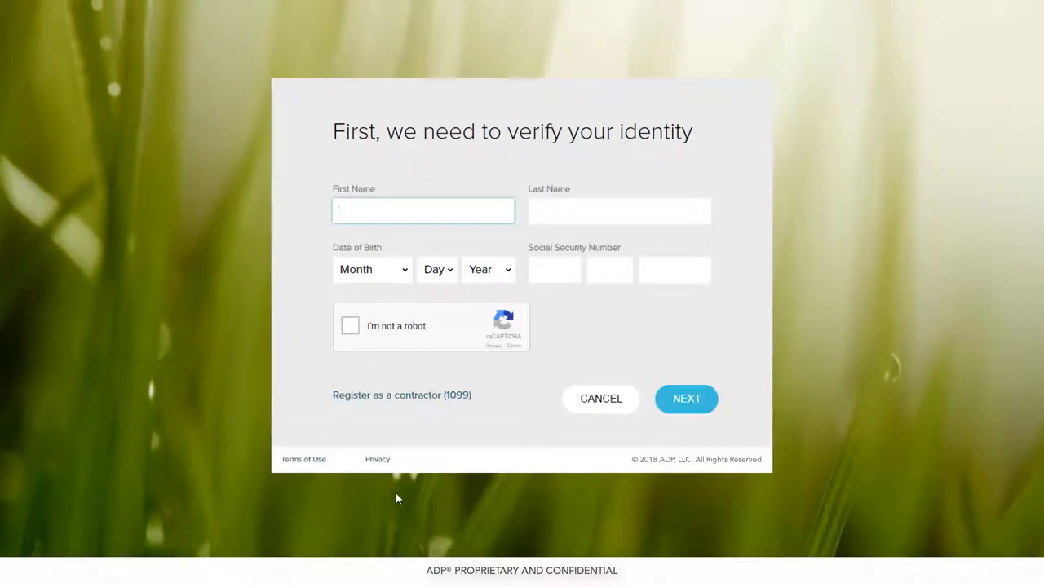
type("Christopher")
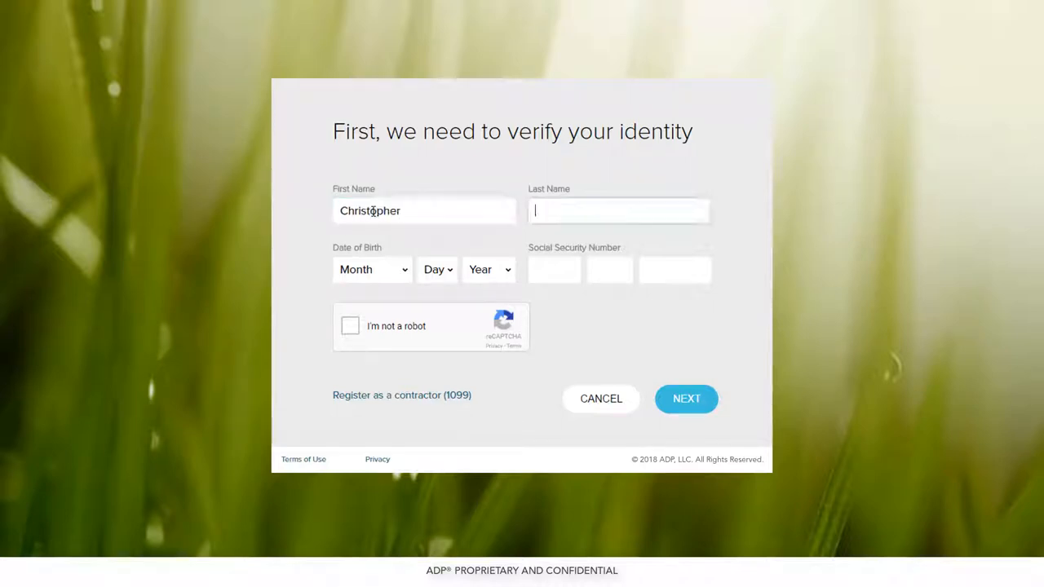
type("Wallace")
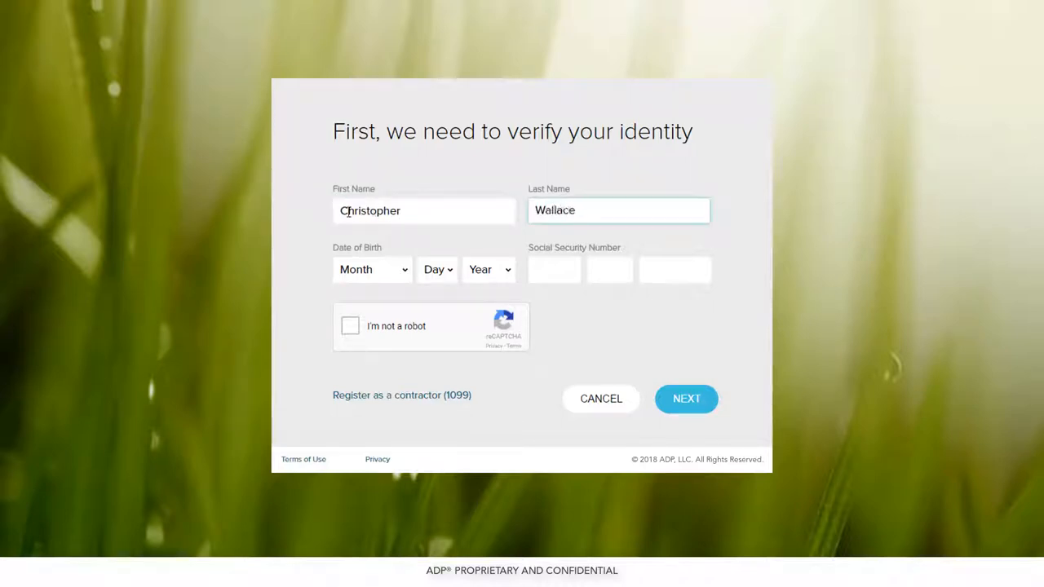
left_click(372, 269)
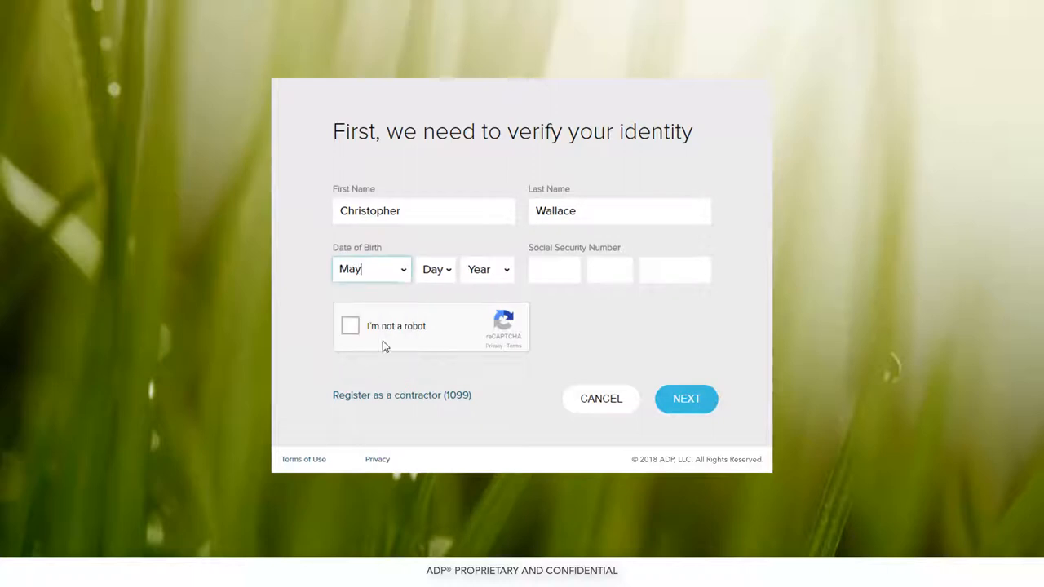
left_click(437, 269)
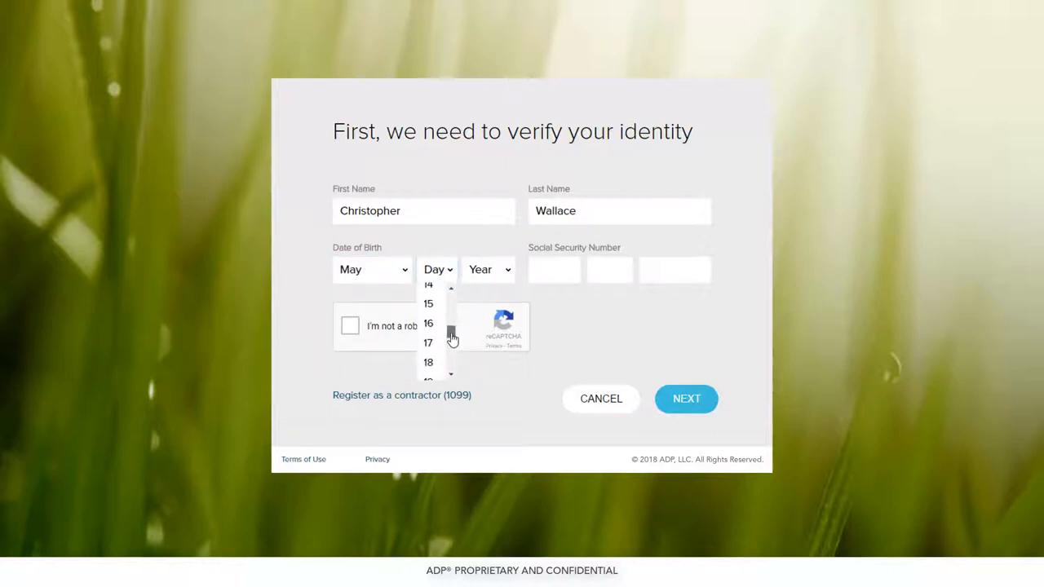
left_click(488, 269)
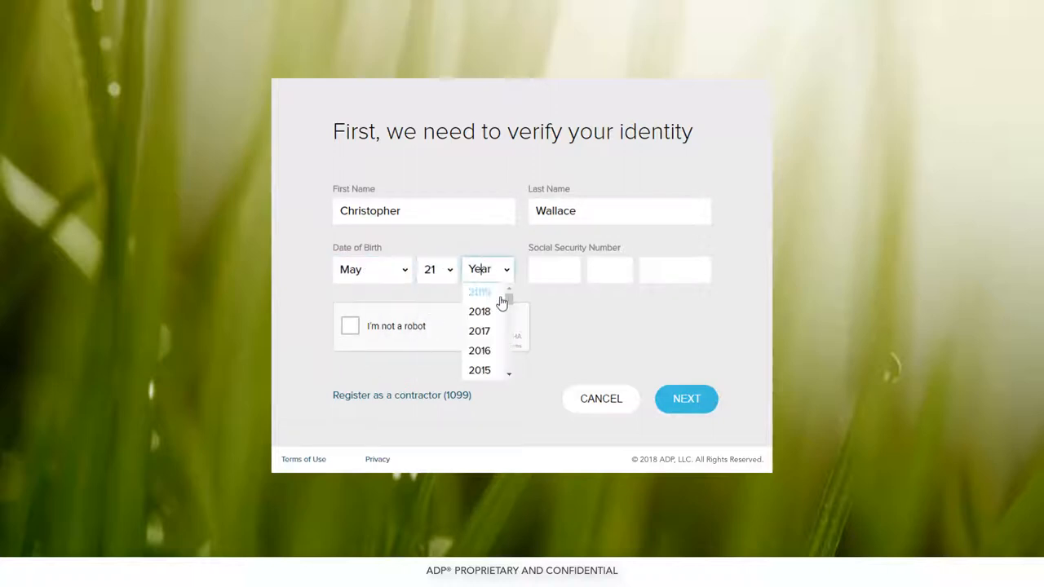
scroll("down", 3)
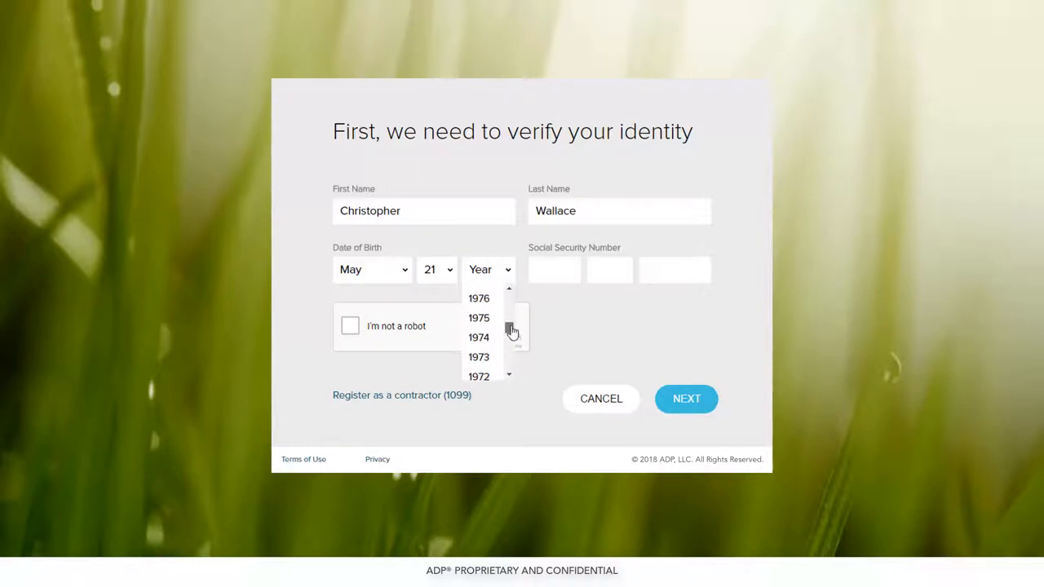
left_click(479, 376)
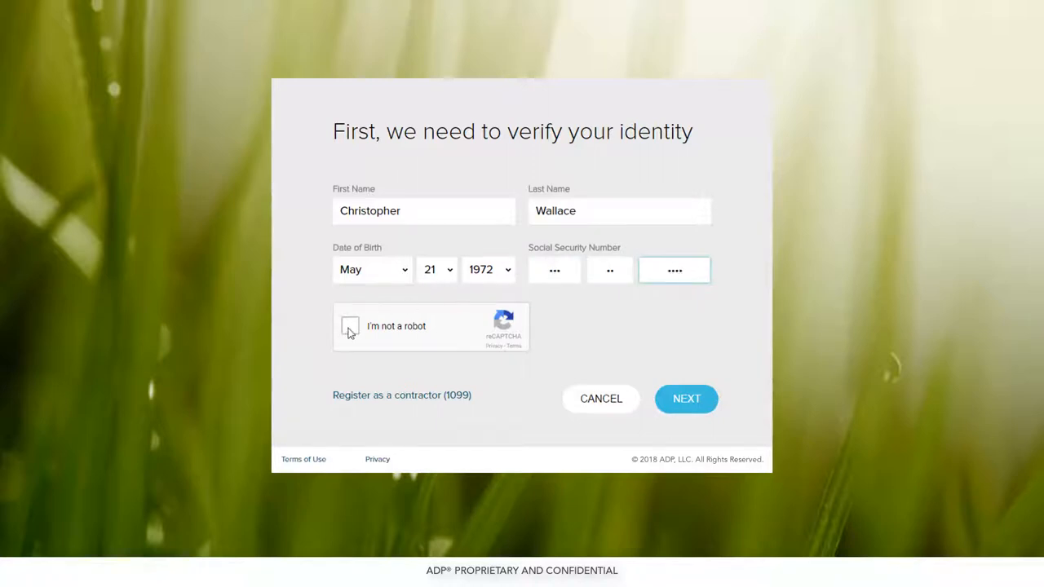
- Pass the 'I'm not a robot' check and submit the identity details
left_click(349, 326)
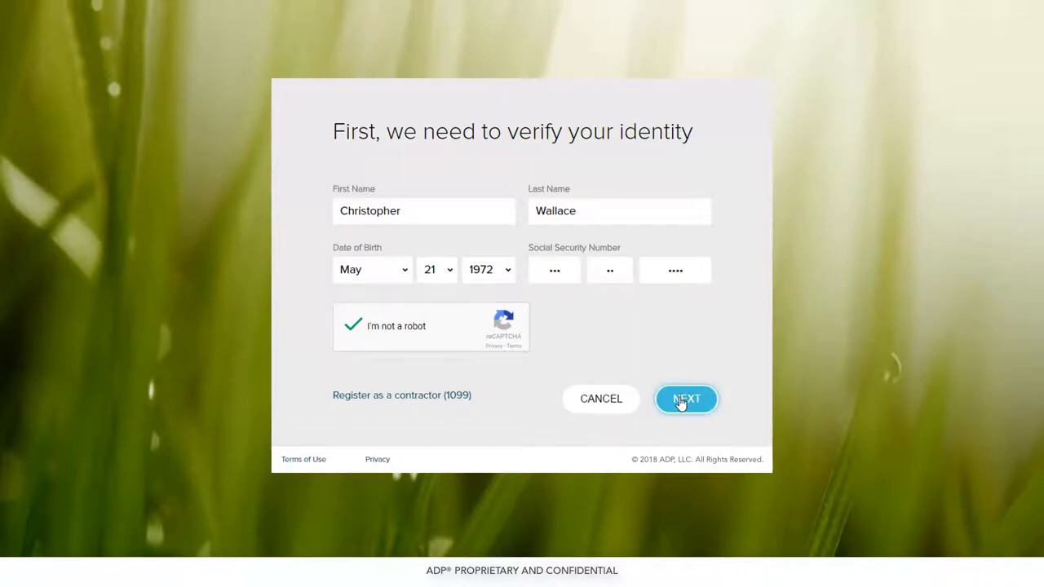
left_click(685, 398)
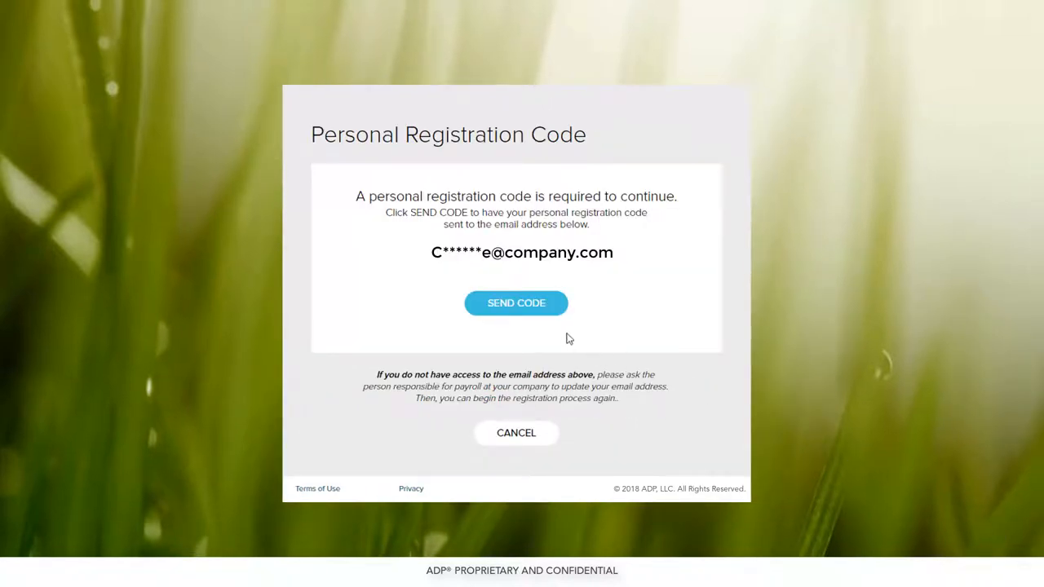
- Have the registration code emailed and submit the entered code
left_click(515, 302)
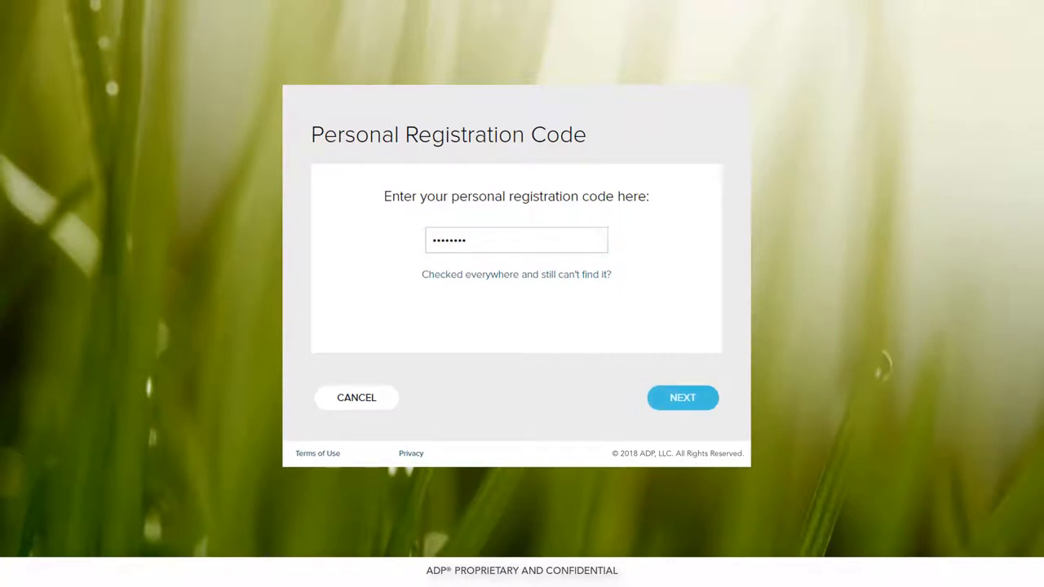
left_click(682, 398)
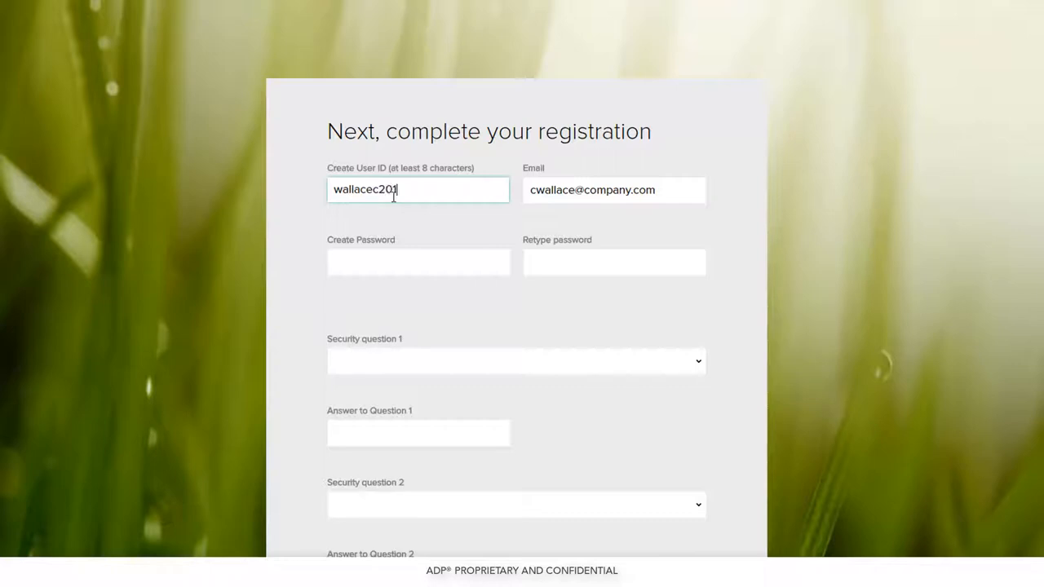
- Enter a user ID and matching password in both password fields
left_click(418, 260)
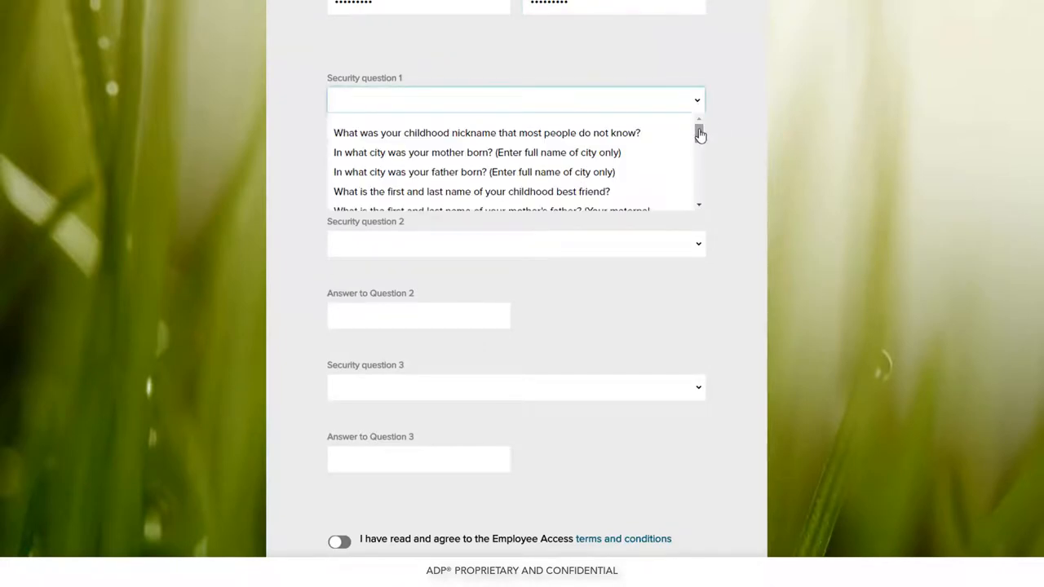
scroll("down", 3)
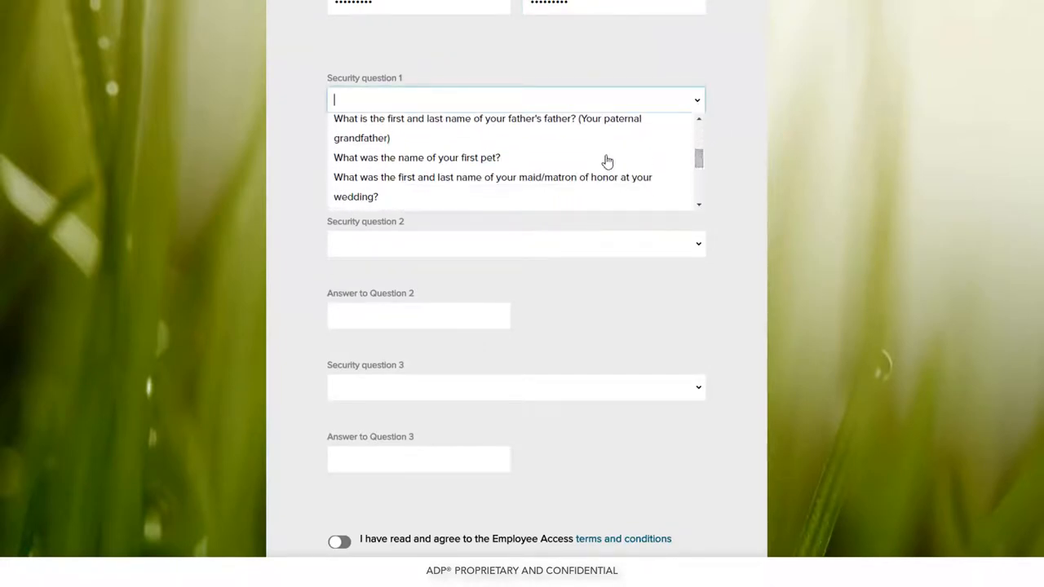
left_click(417, 157)
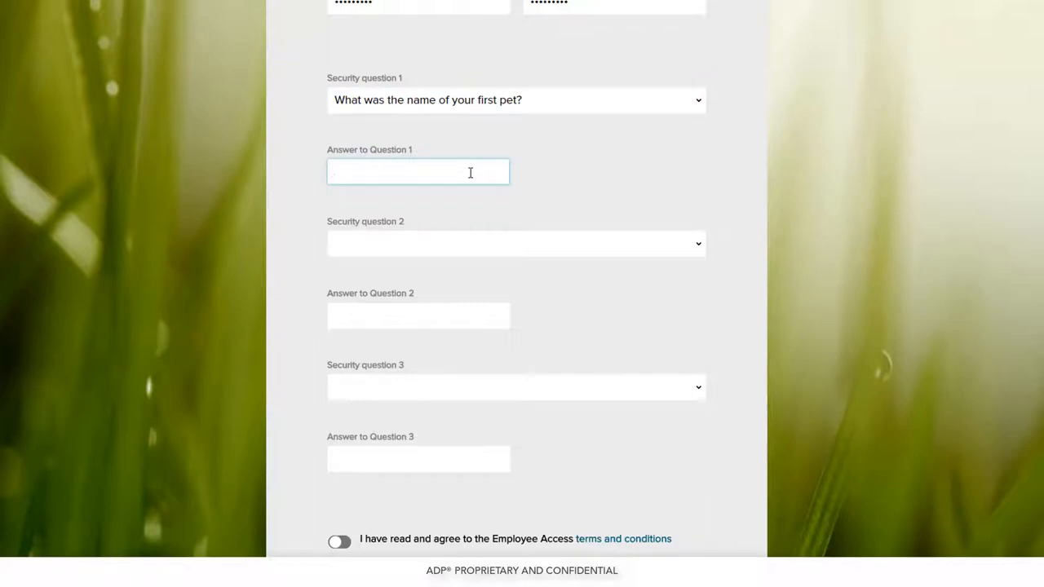
type("Max")
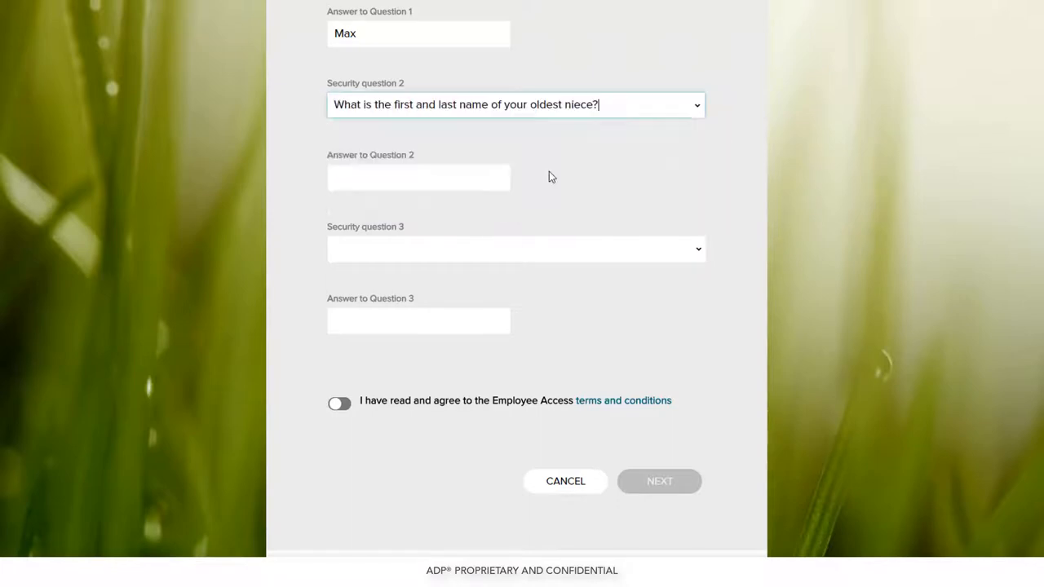
type("Jane D")
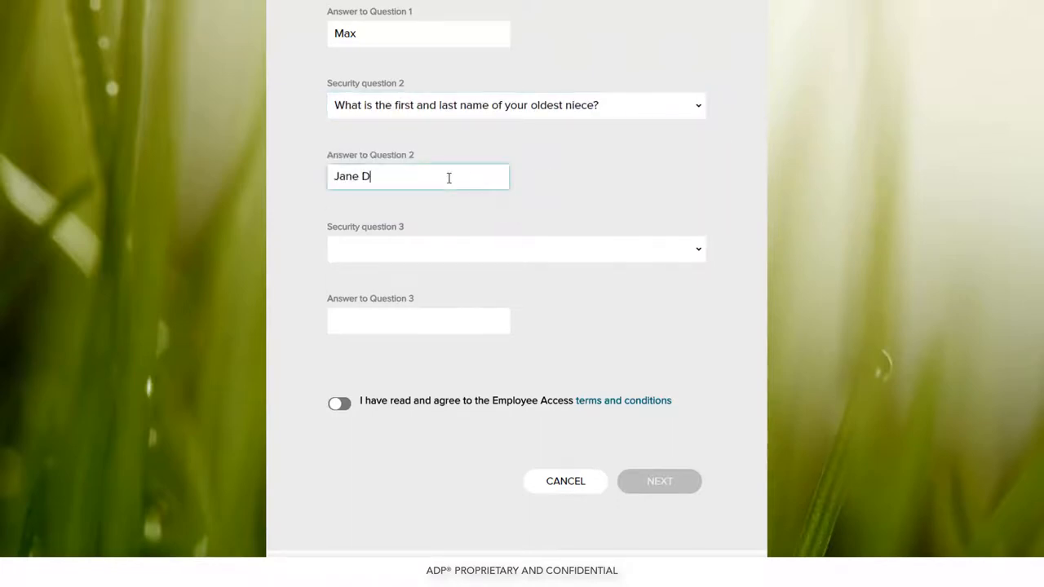
- Choose the oldest nephew question as the third and answer 'John Do'
left_click(515, 248)
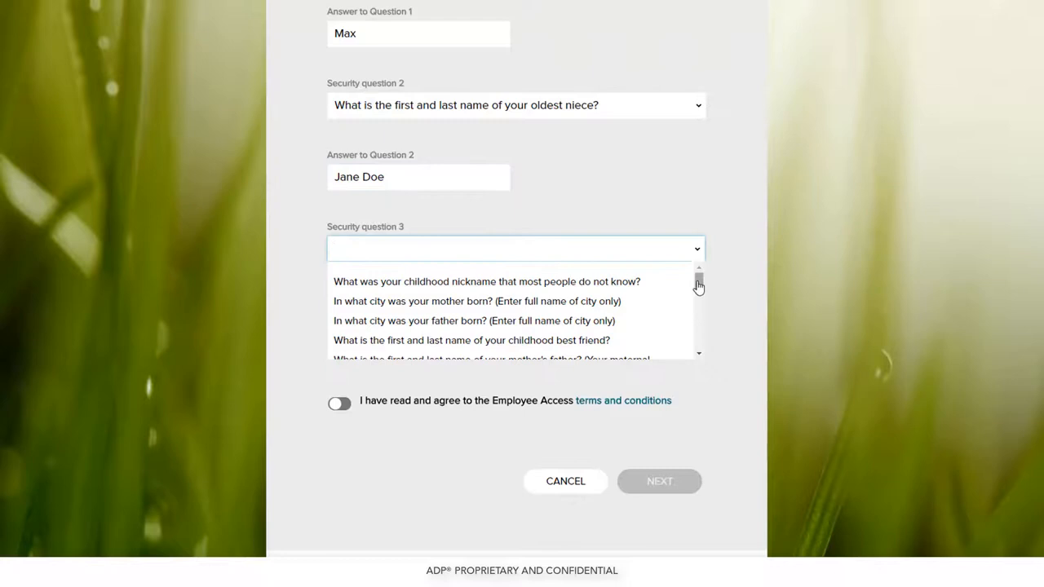
scroll("down", 3)
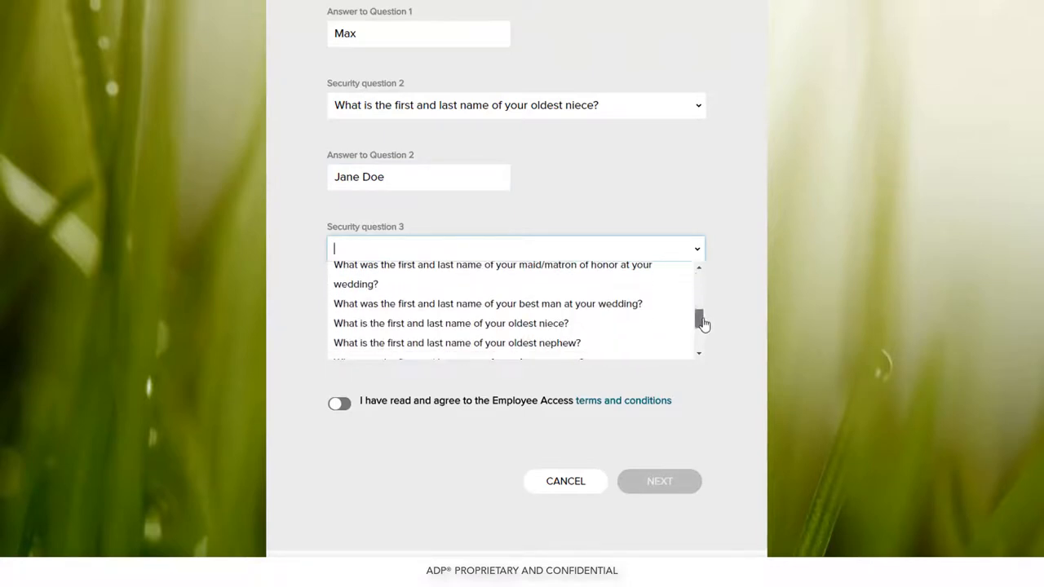
left_click(457, 343)
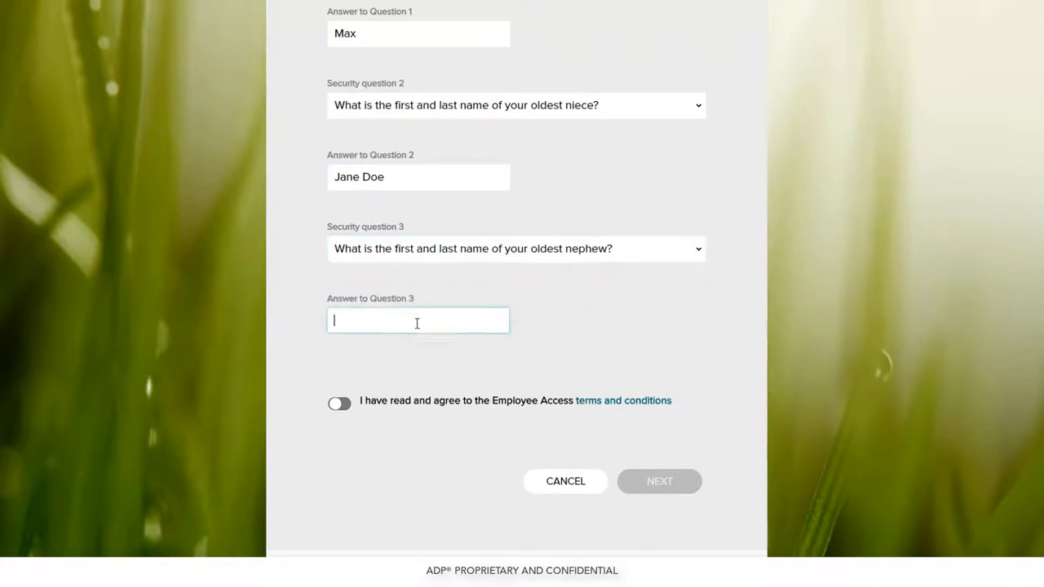
type("John Do")
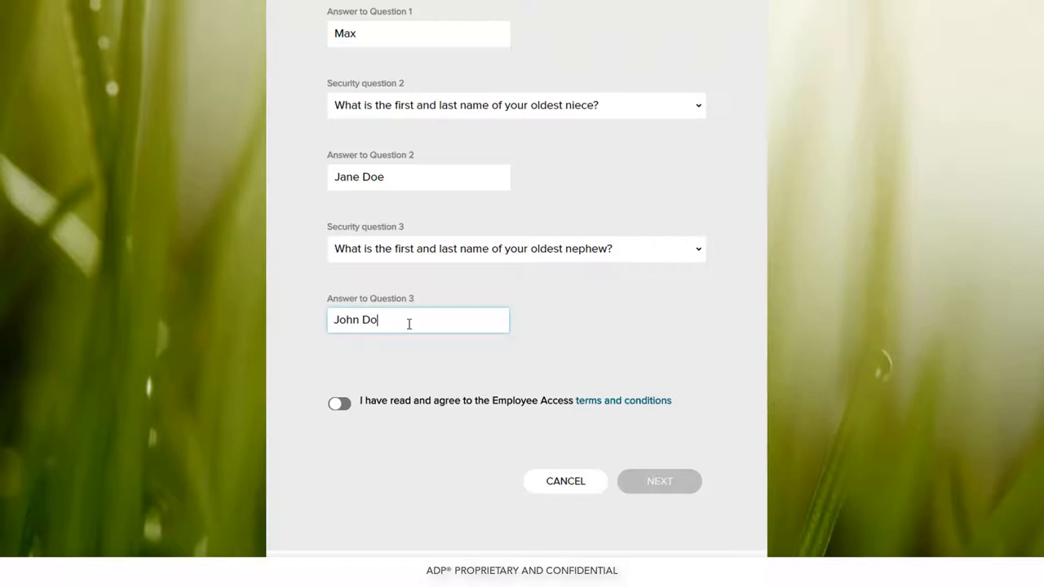
- Accept the terms and conditions and submit the completed registration
left_click(339, 403)
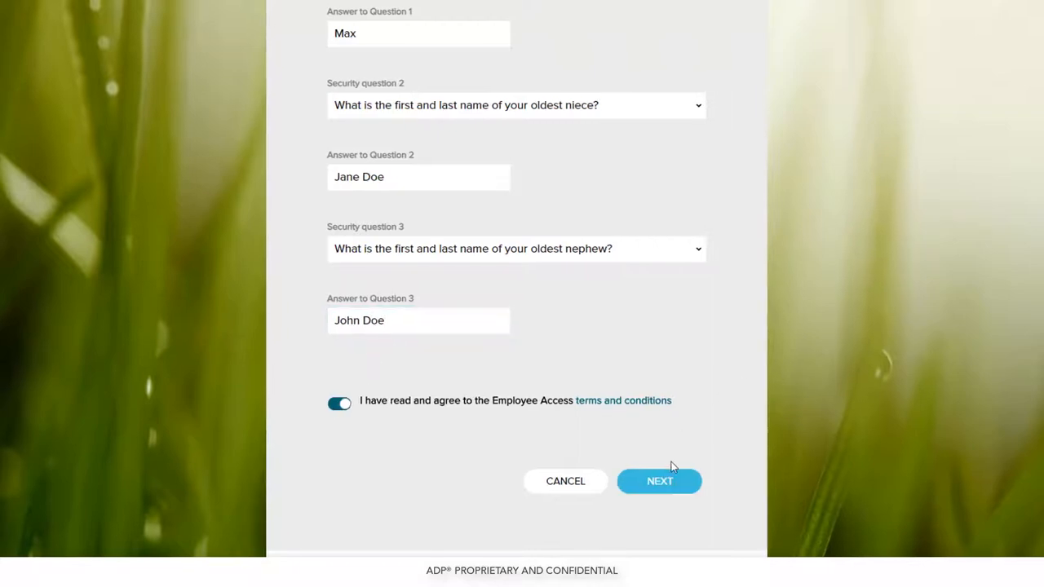
left_click(659, 480)
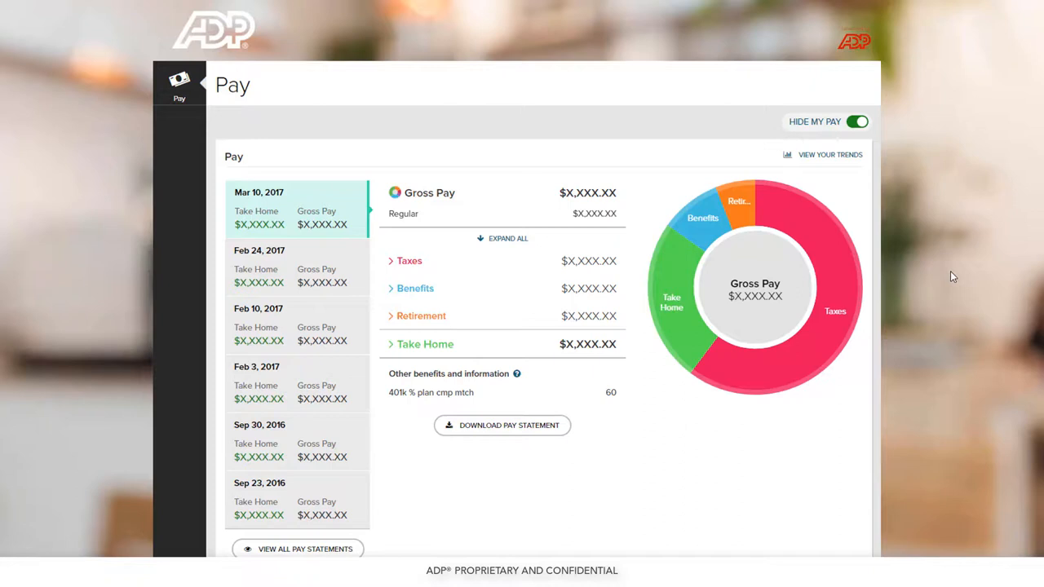
scroll("down", 3)
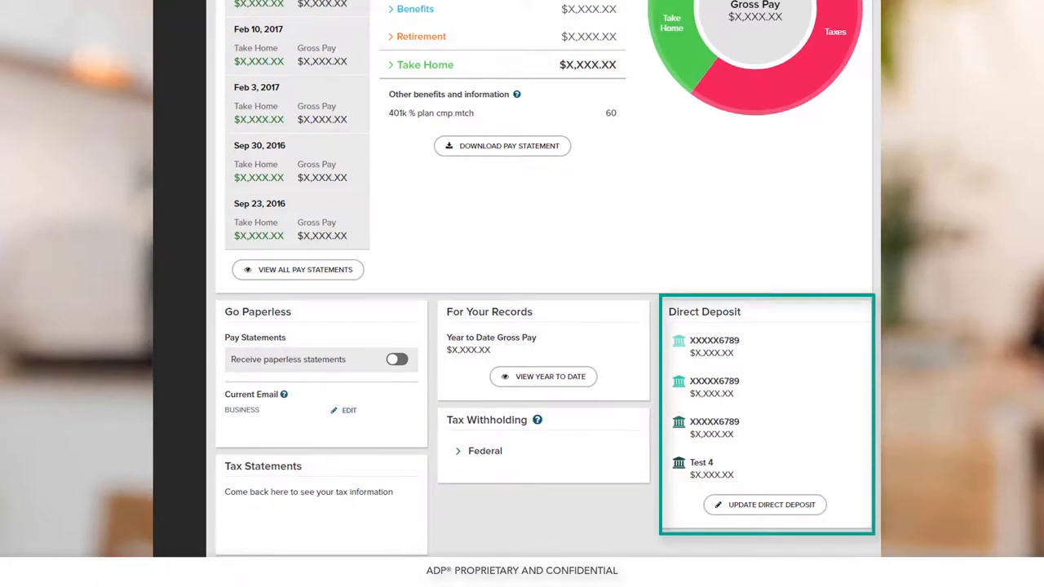
scroll("up", 3)
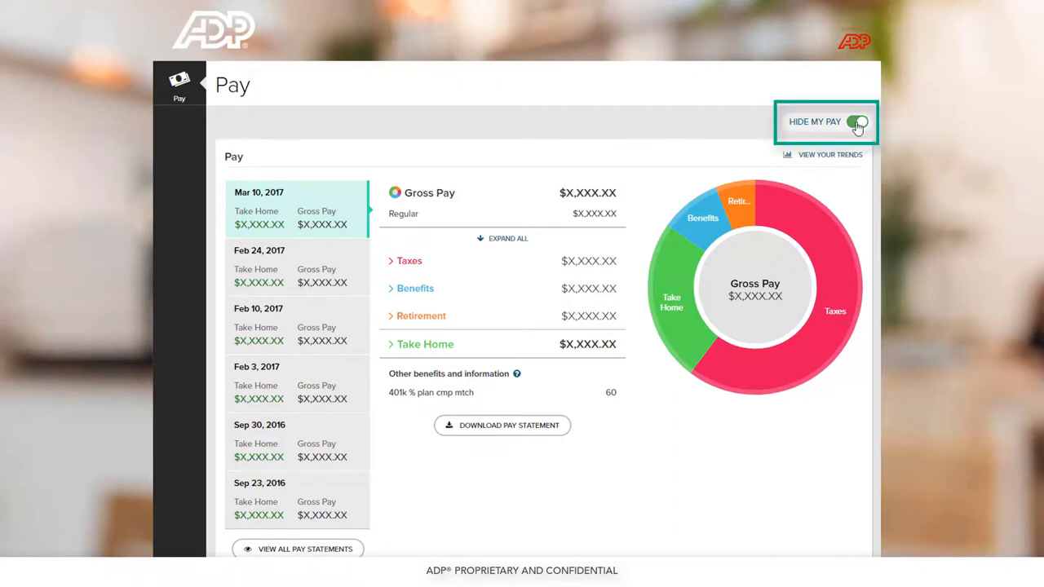
- Turn off Hide My Pay and show the Feb 24, 2017 statement's gross pay breakdown
left_click(856, 121)
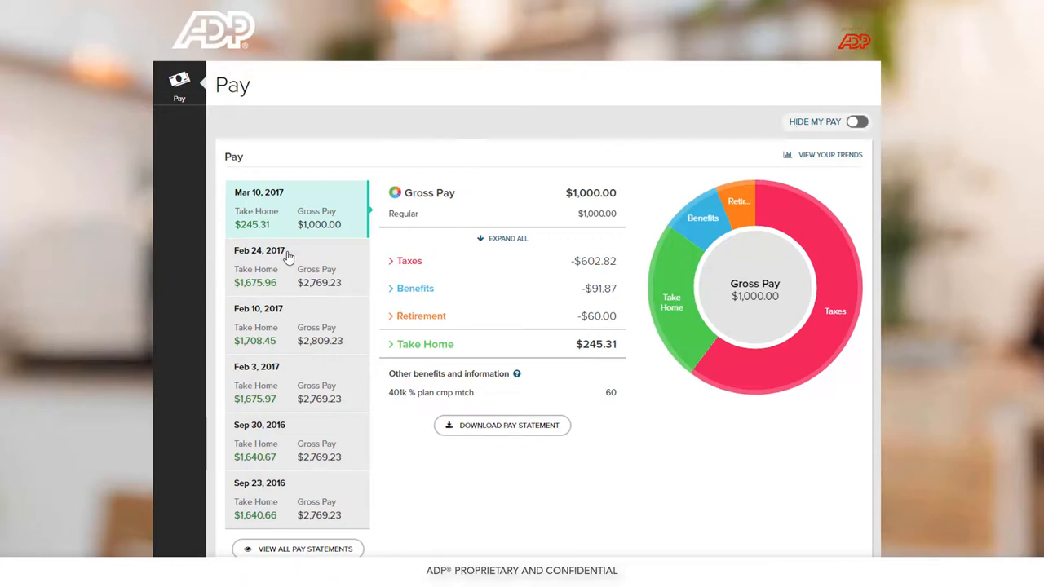
left_click(285, 267)
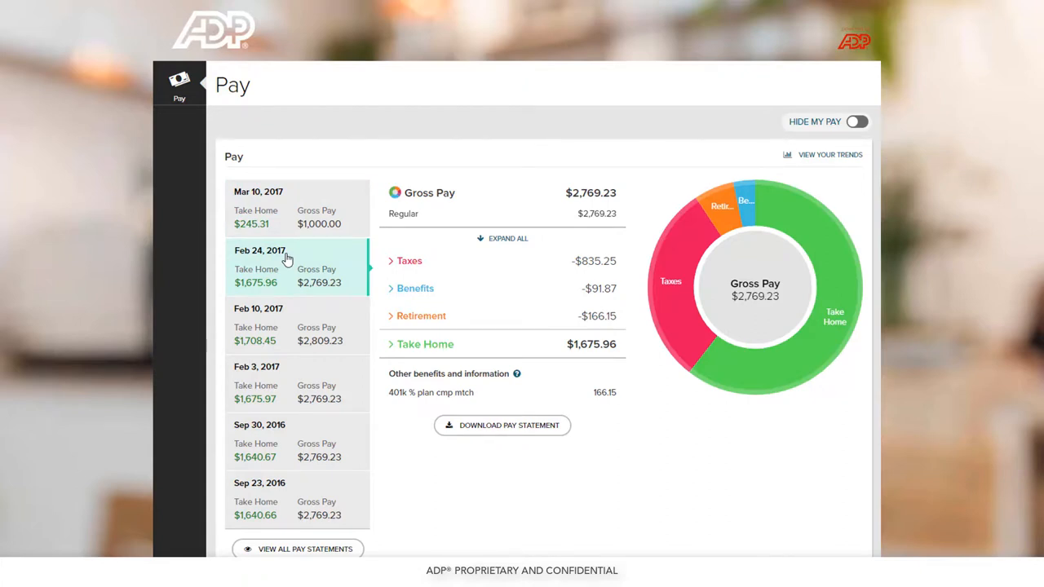
mouse_move(619, 228)
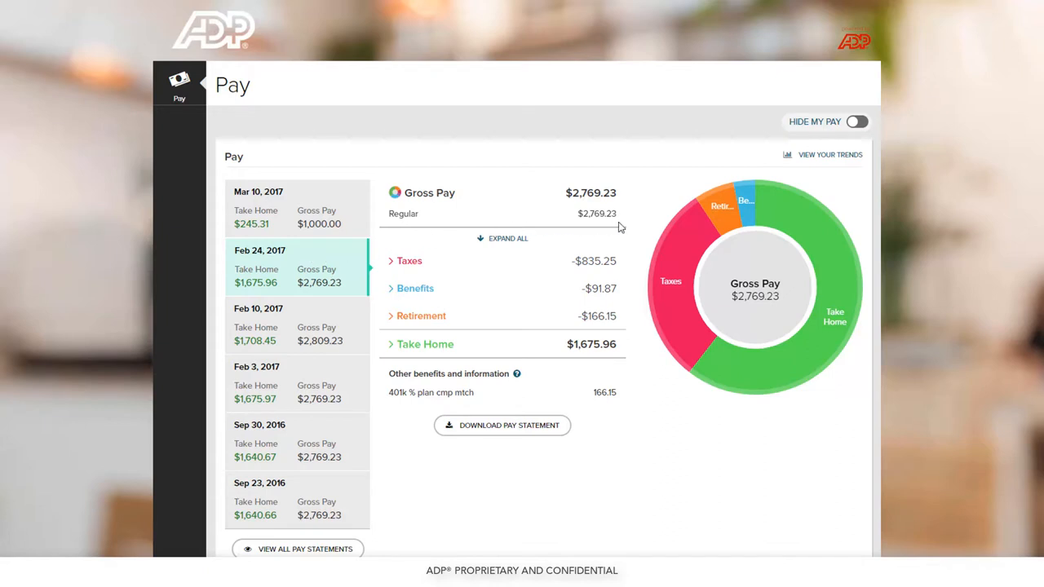
mouse_move(724, 209)
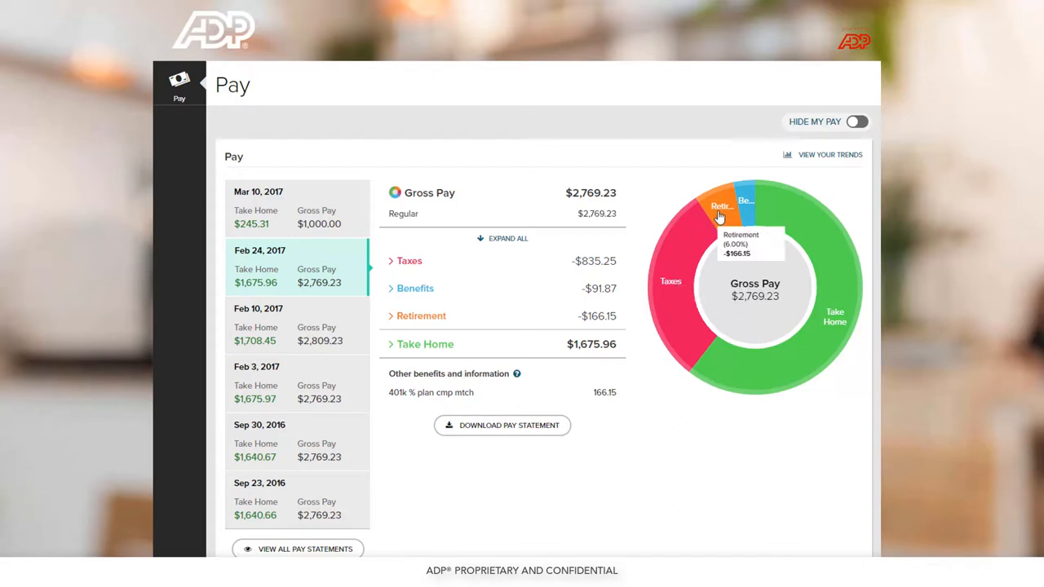
mouse_move(743, 203)
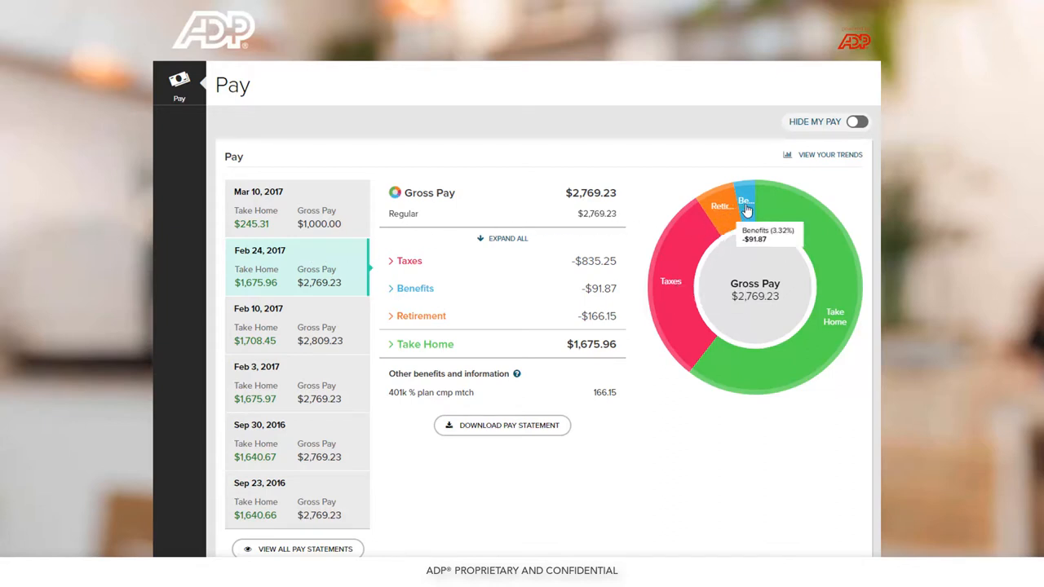
mouse_move(789, 210)
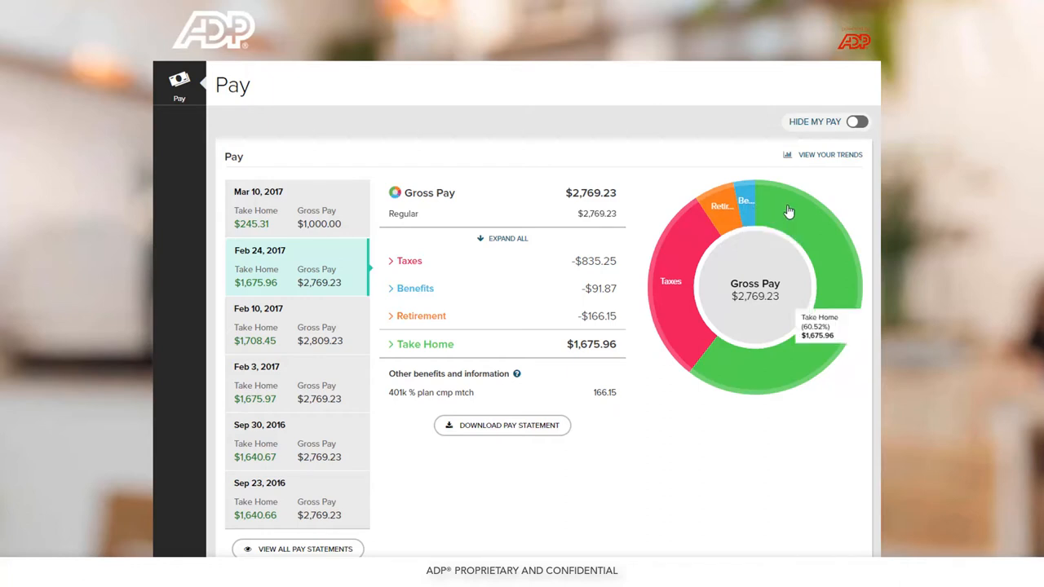